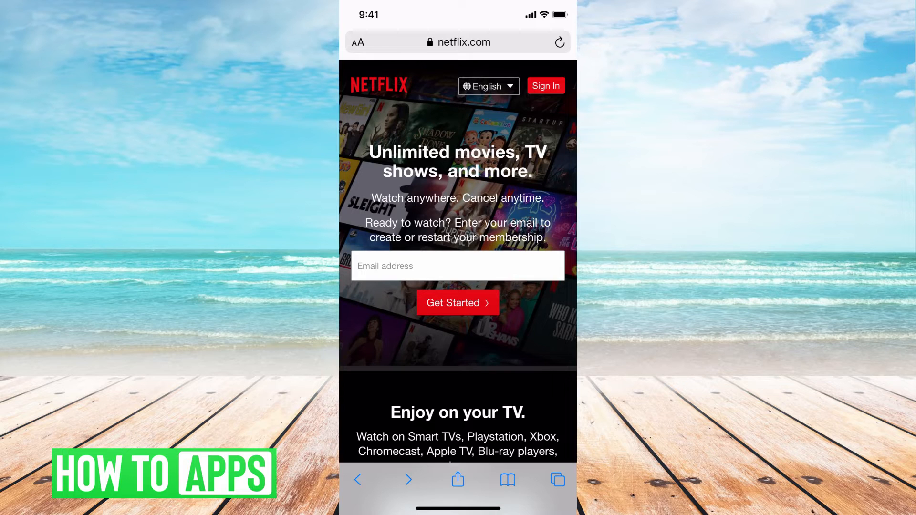
Enter the sign-up email address and continue to the plan-choosing step.
{"action": "left_click", "coordinate": [457, 265]}
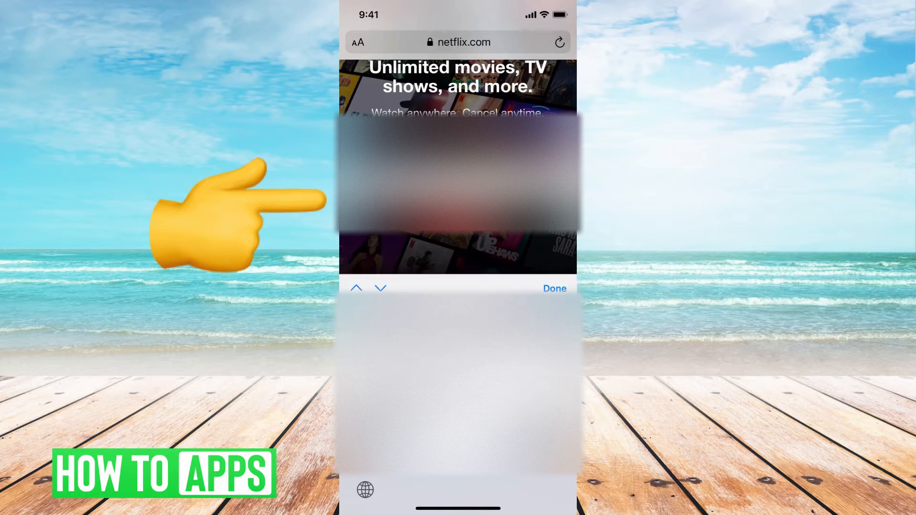
{"action": "left_click", "coordinate": [553, 288]}
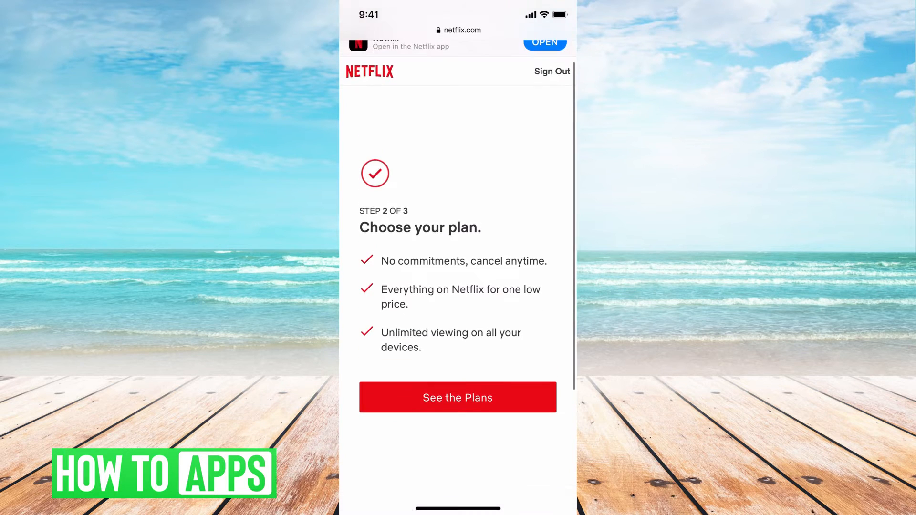
Choose the Basic plan at $8.99 per month and continue to payment setup.
{"action": "left_click", "coordinate": [457, 397]}
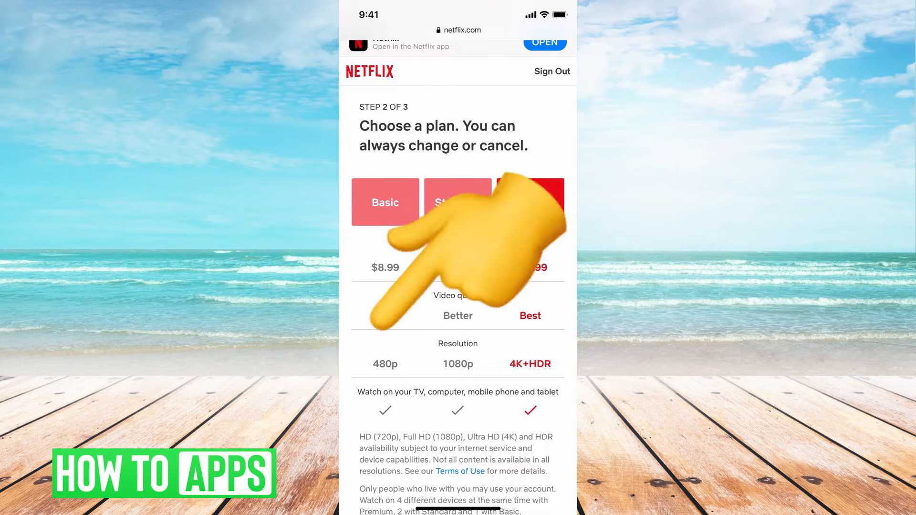
{"action": "left_click", "coordinate": [531, 202]}
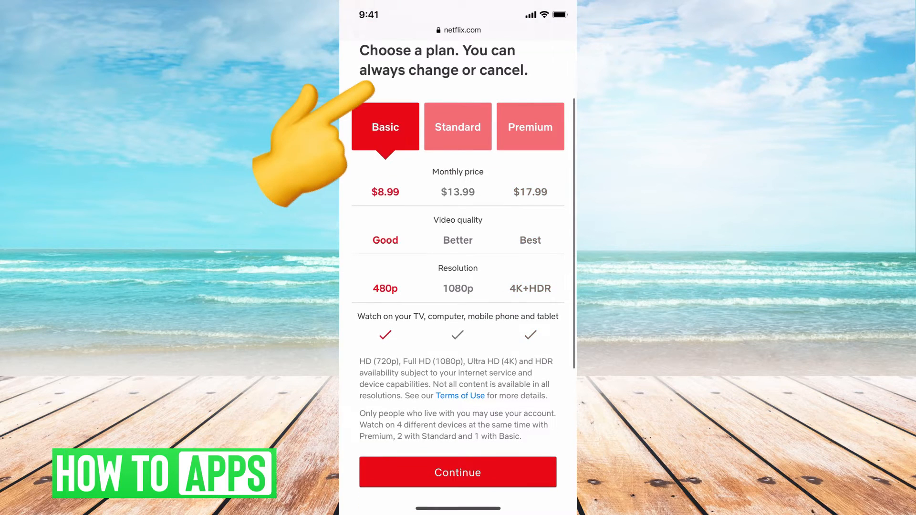
{"action": "left_click", "coordinate": [458, 472]}
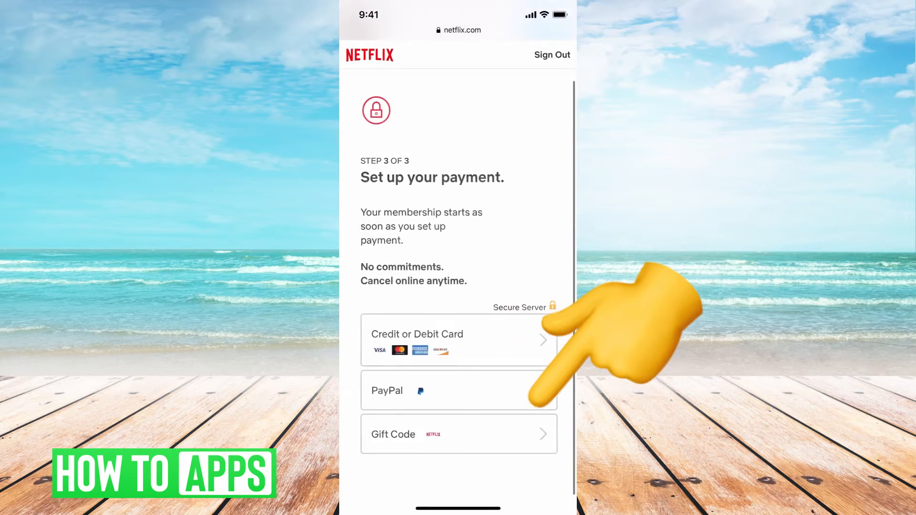
{"action": "scroll", "scroll_direction": "down", "scroll_amount": 3}
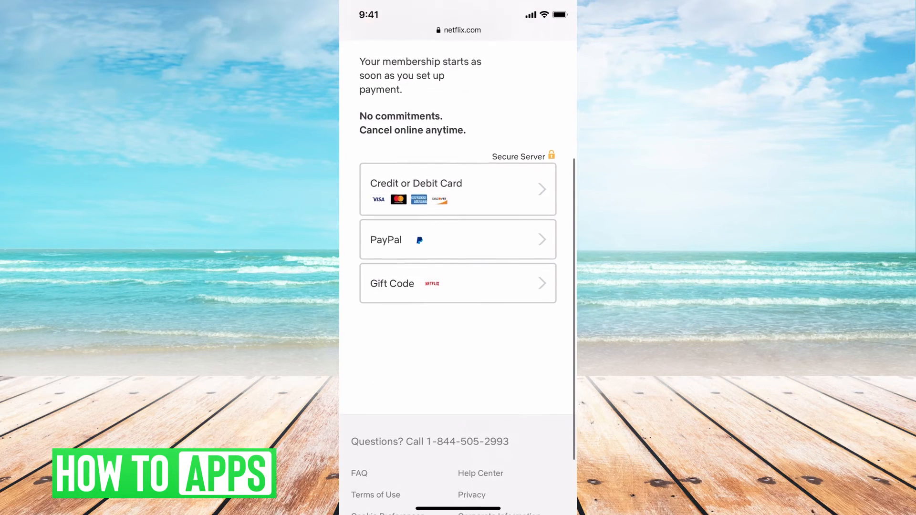
{"action": "scroll", "scroll_direction": "down", "scroll_amount": 3}
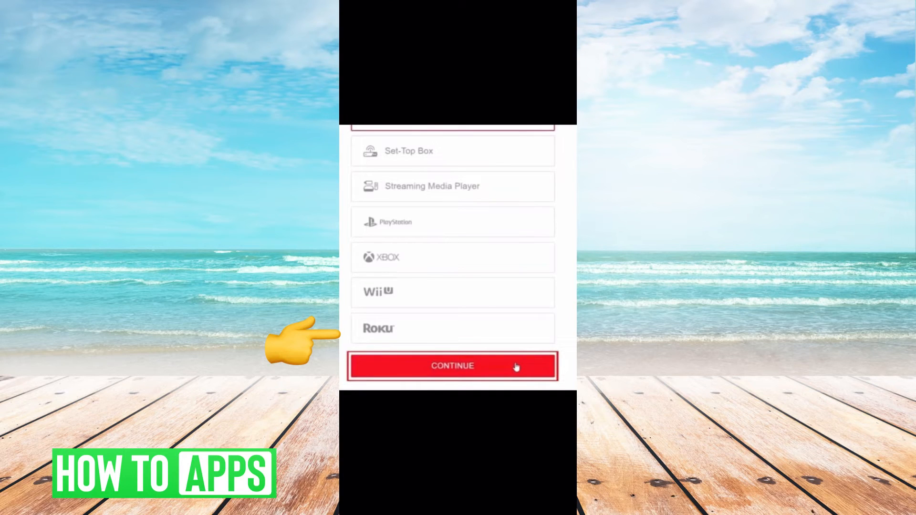
{"action": "mouse_move", "coordinate": [304, 175]}
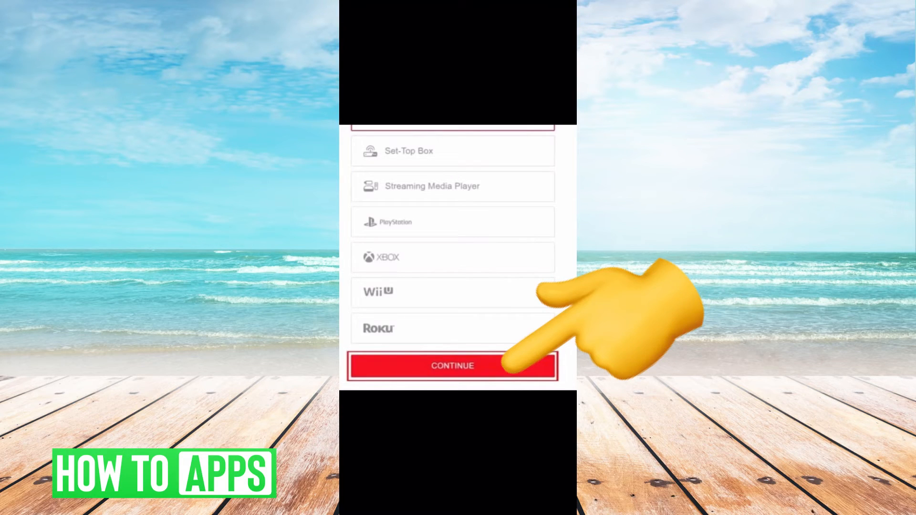
Confirm the device list with CONTINUE to reach the Who's Watching screen.
{"action": "left_click", "coordinate": [452, 365]}
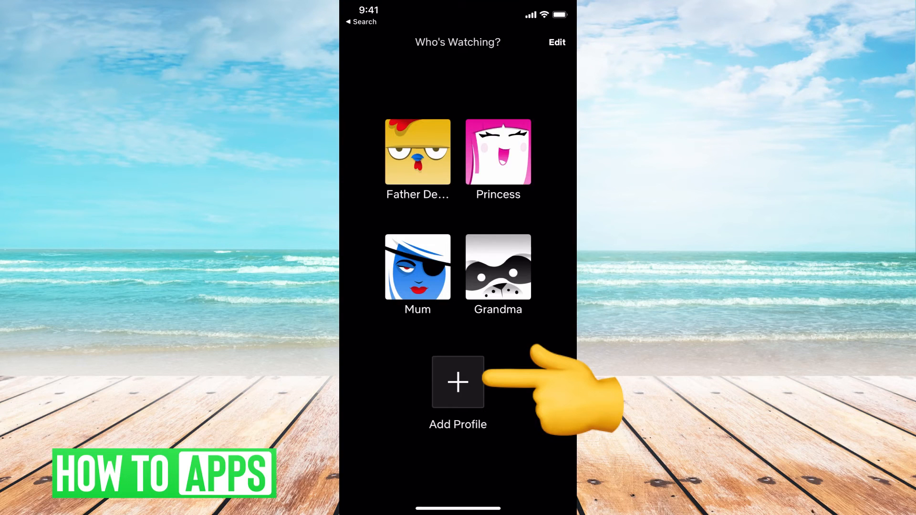
Add a new profile named 'kids' on the Who's Watching screen.
{"action": "left_click", "coordinate": [457, 383]}
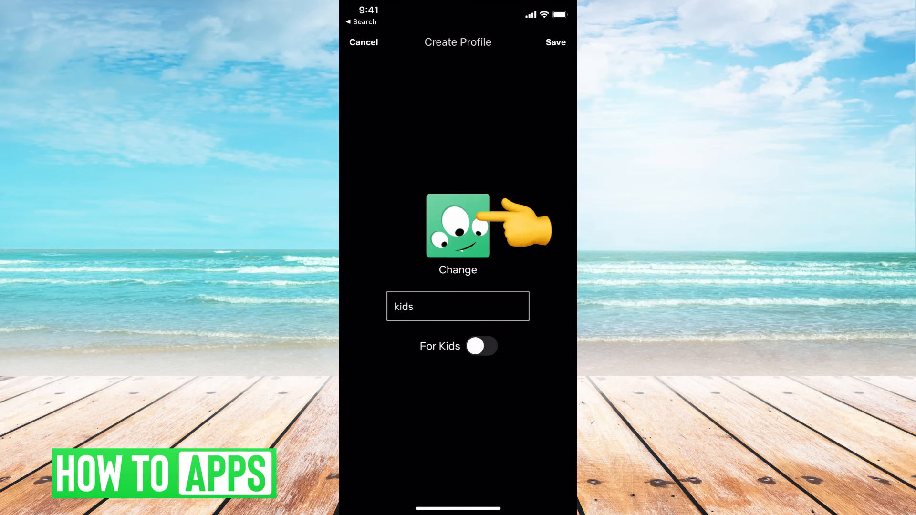
Give the 'kids' profile the Boss Baby icon and save it.
{"action": "left_click", "coordinate": [458, 226]}
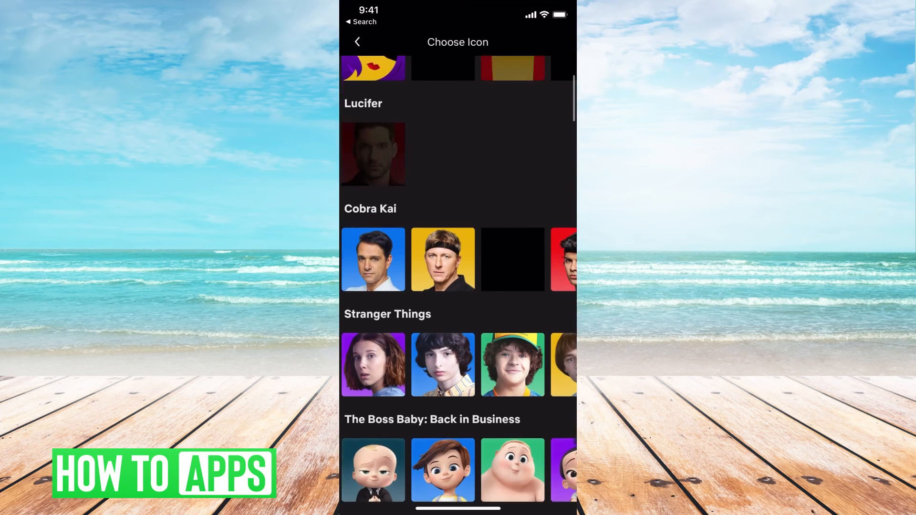
{"action": "scroll", "scroll_direction": "down", "scroll_amount": 3}
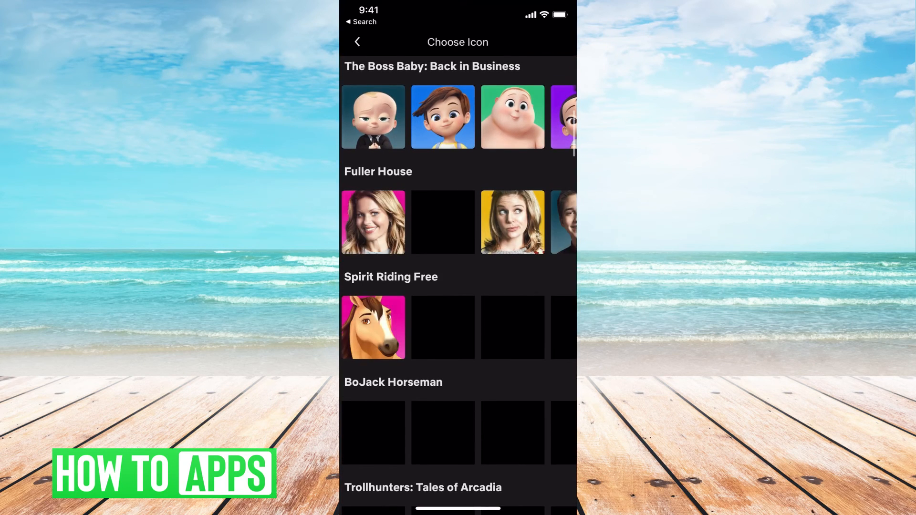
{"action": "left_click", "coordinate": [373, 117]}
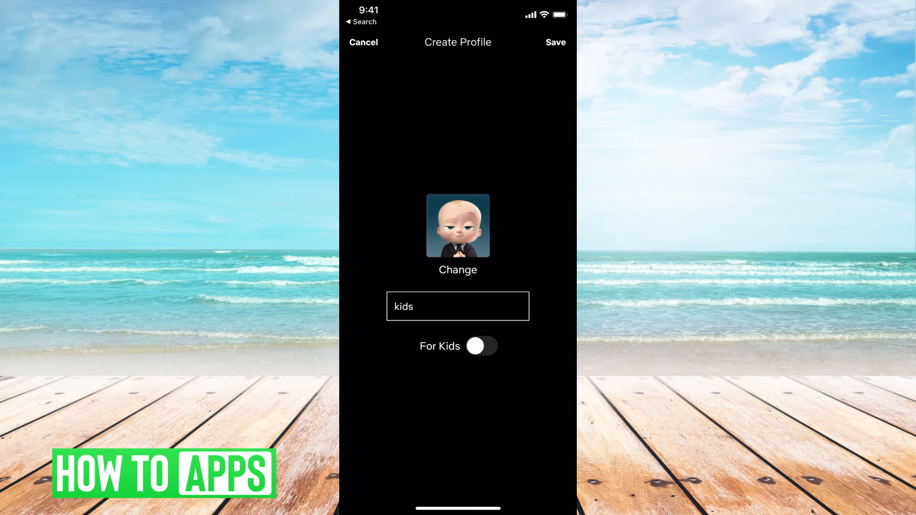
{"action": "left_click", "coordinate": [555, 42]}
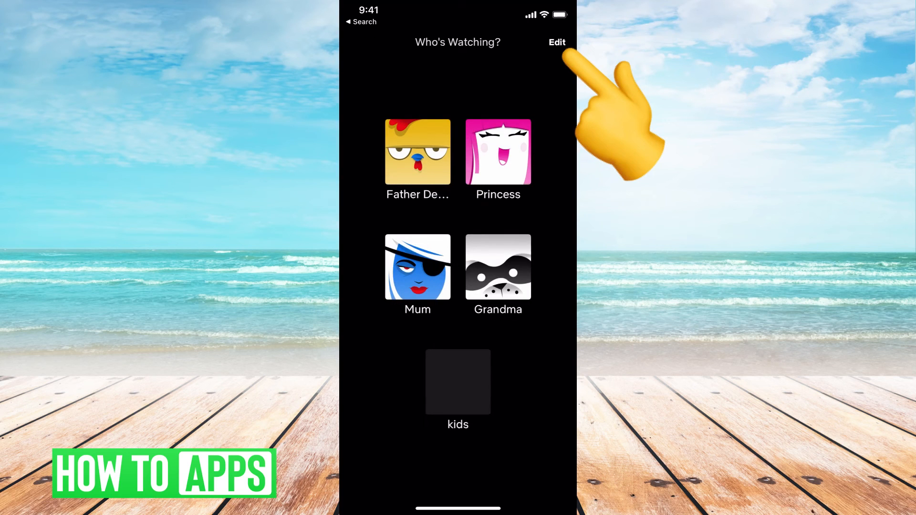